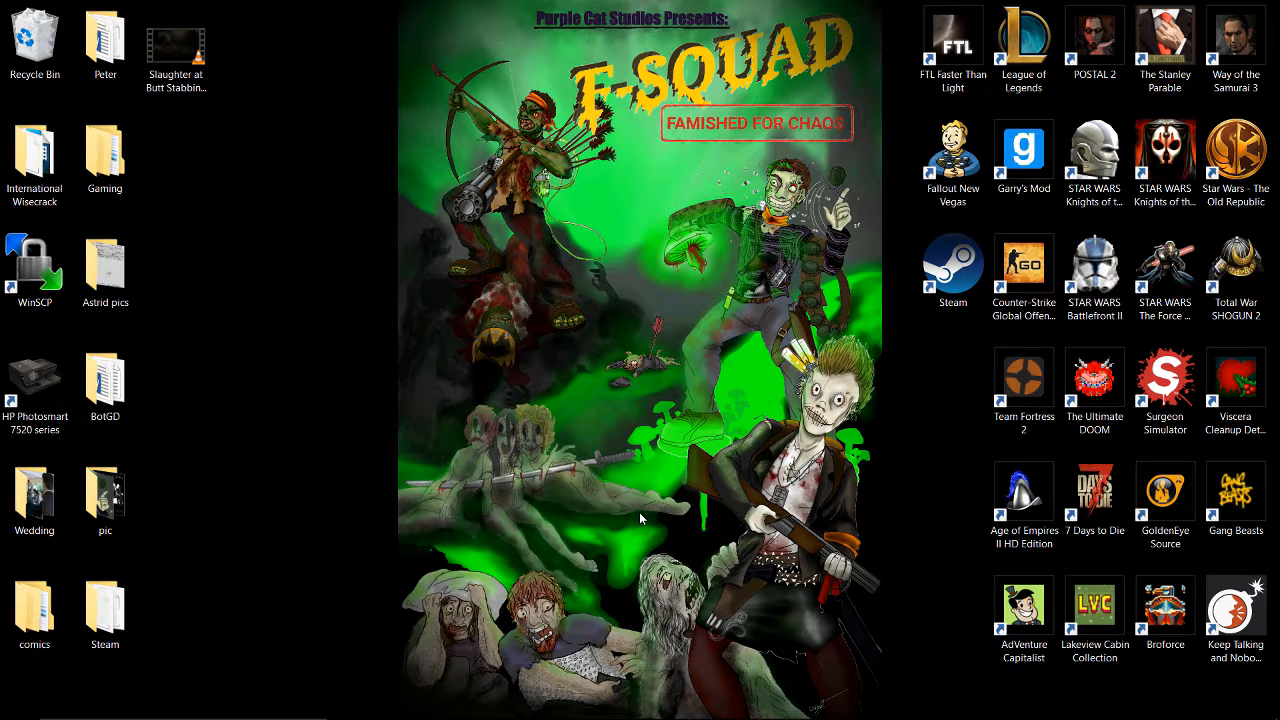
mouse_move(810, 564)
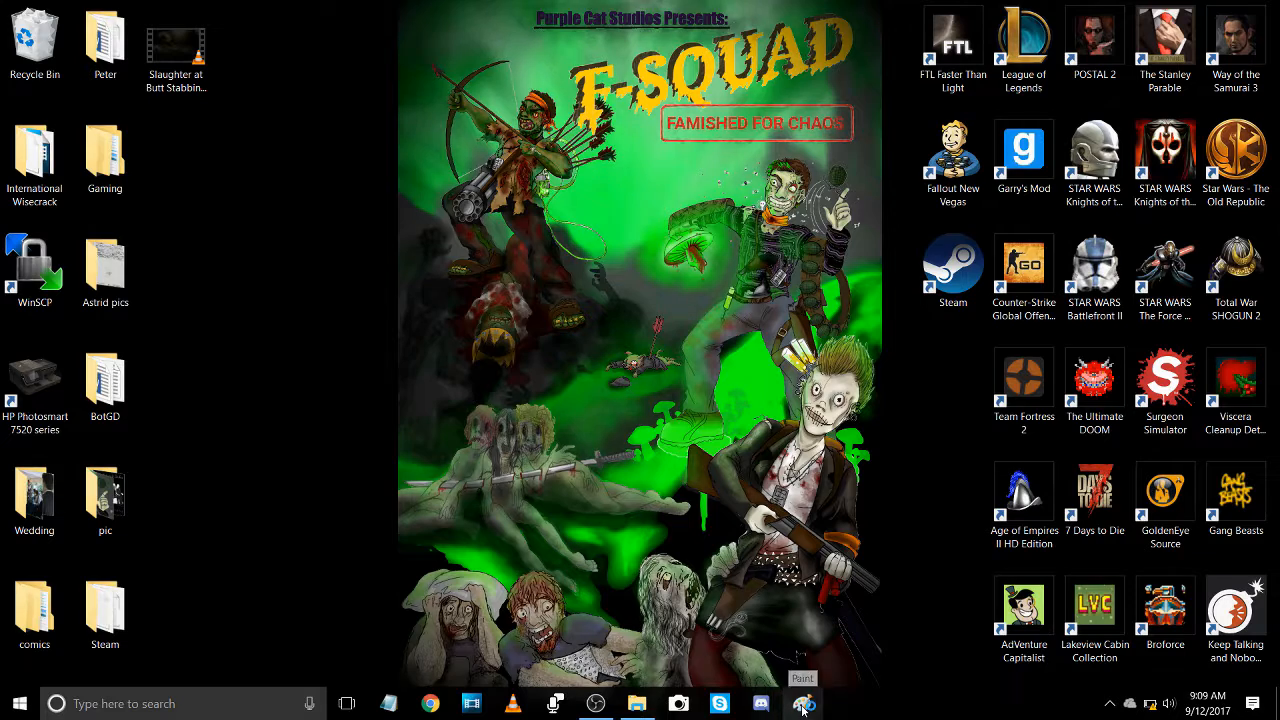
- Launch Paint and stretch the blank canvas to about 865 by 620 pixels
left_click(804, 704)
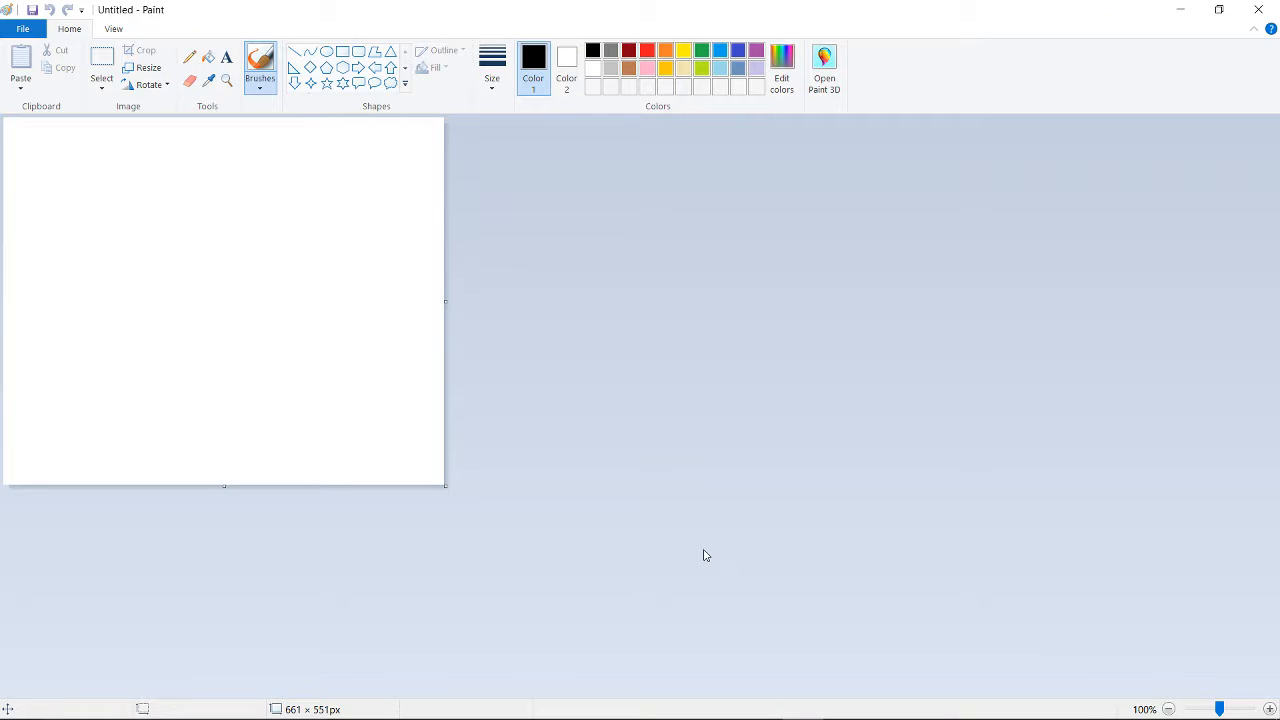
mouse_move(522, 294)
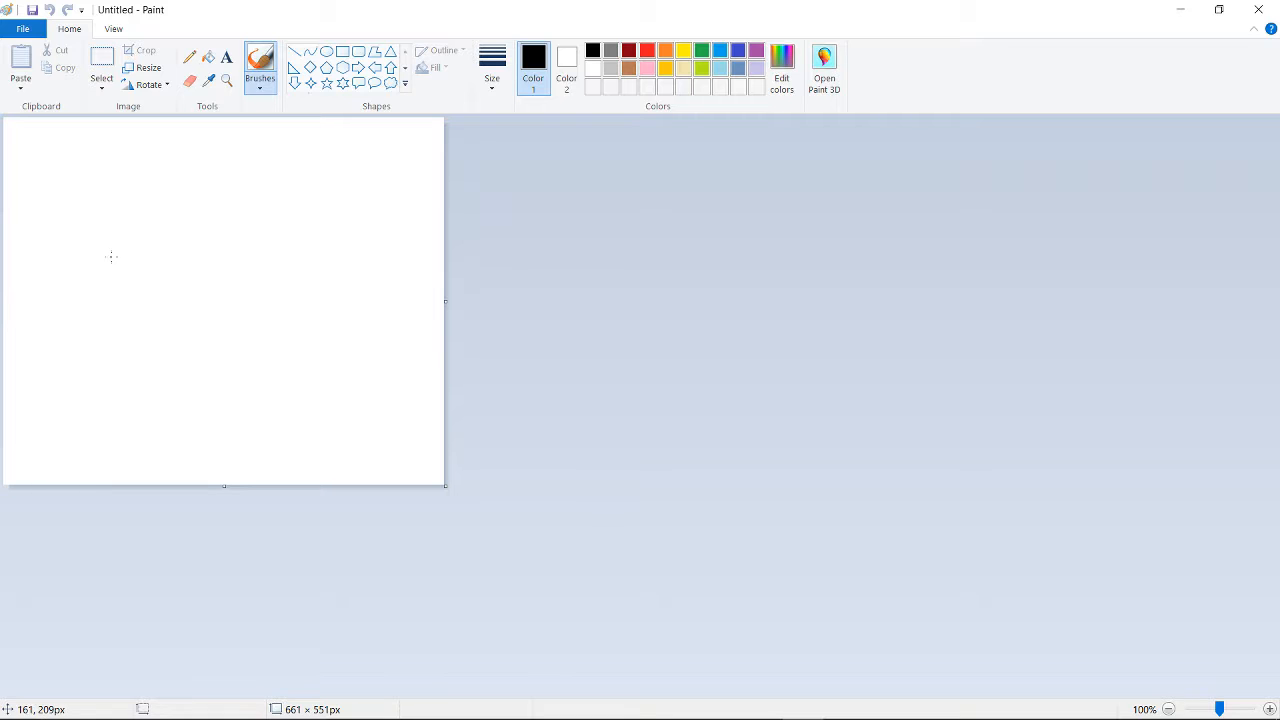
mouse_move(456, 488)
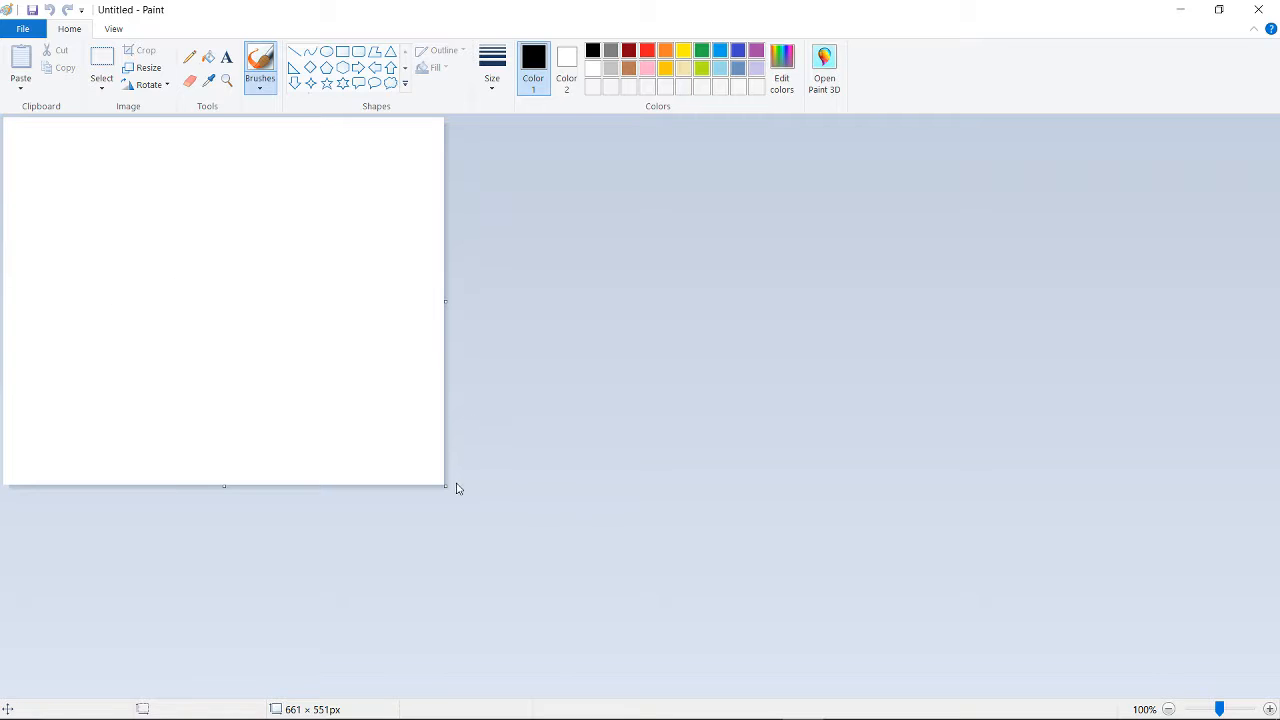
left_click_drag(444, 486, 518, 532)
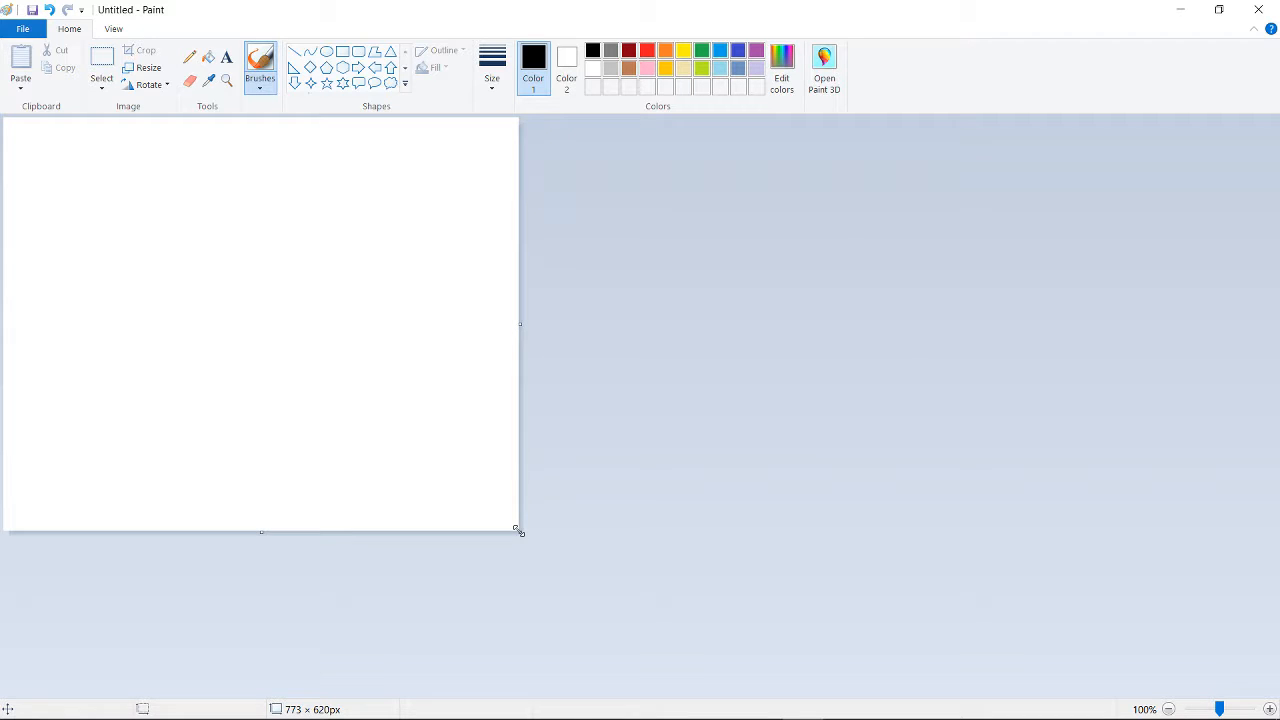
left_click_drag(520, 324, 552, 324)
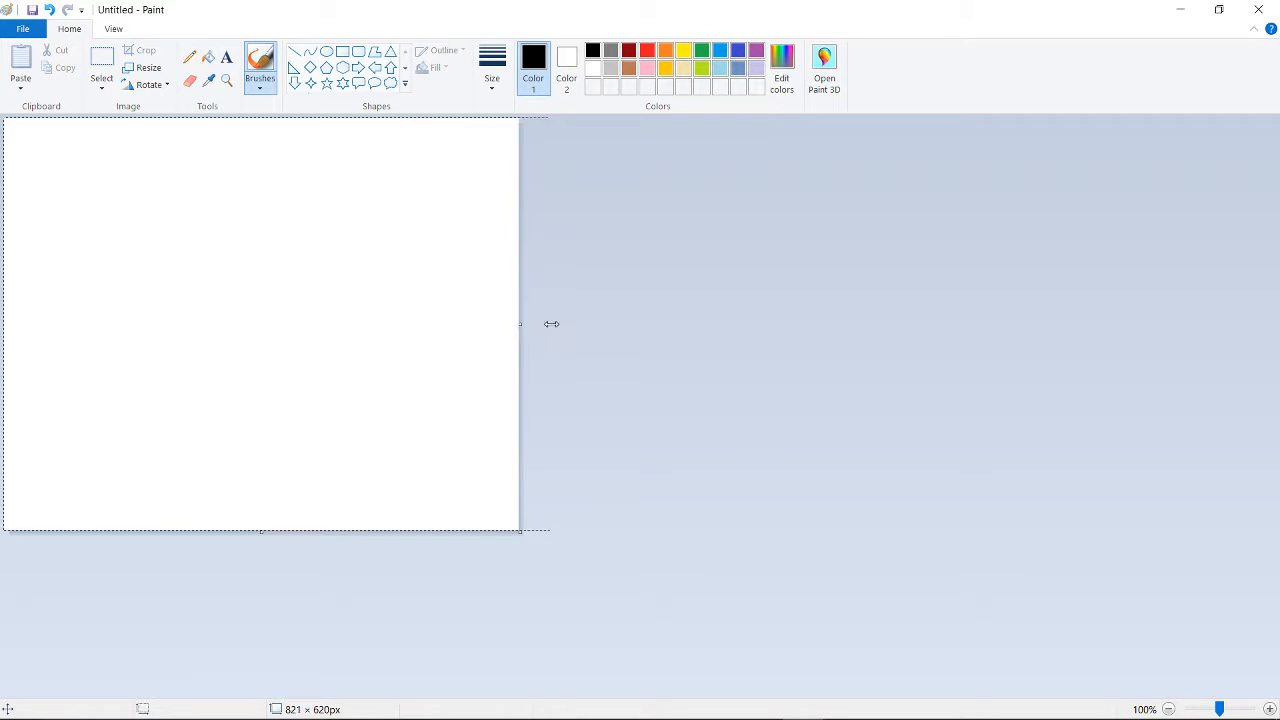
left_click_drag(520, 324, 580, 322)
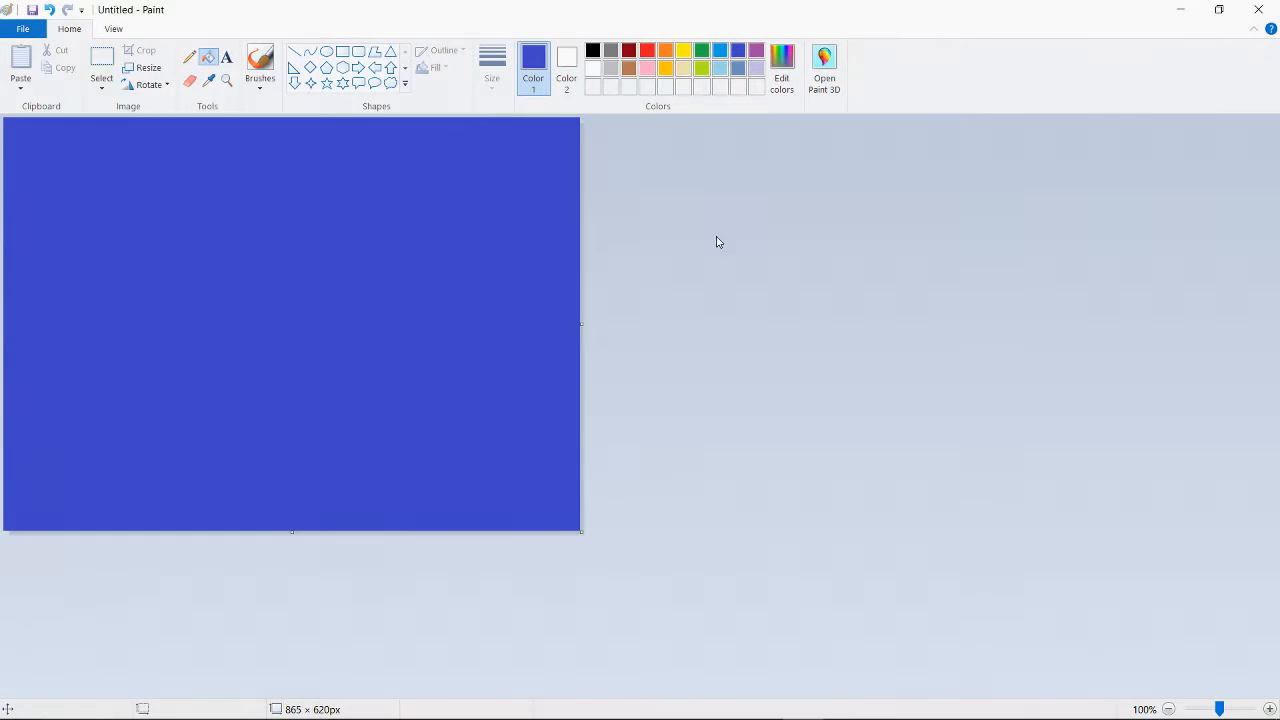
mouse_move(756, 148)
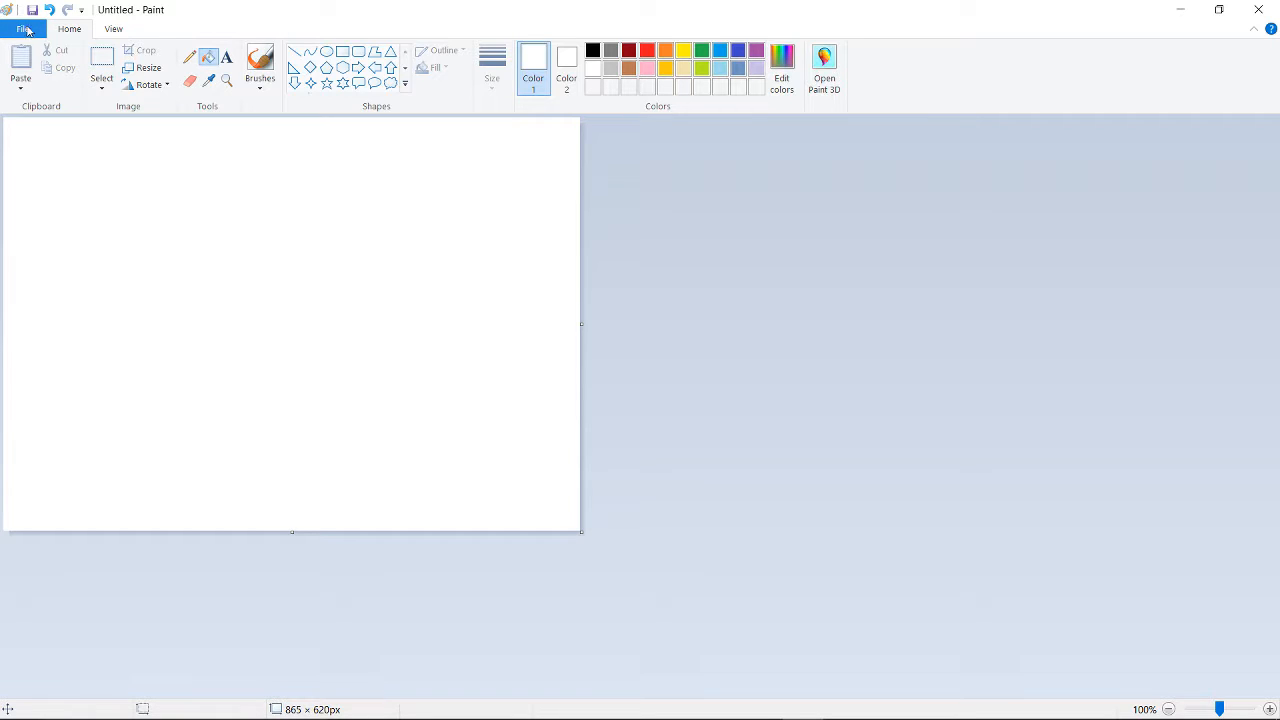
- Select the plain standard brush with black as Color 1
left_click(112, 28)
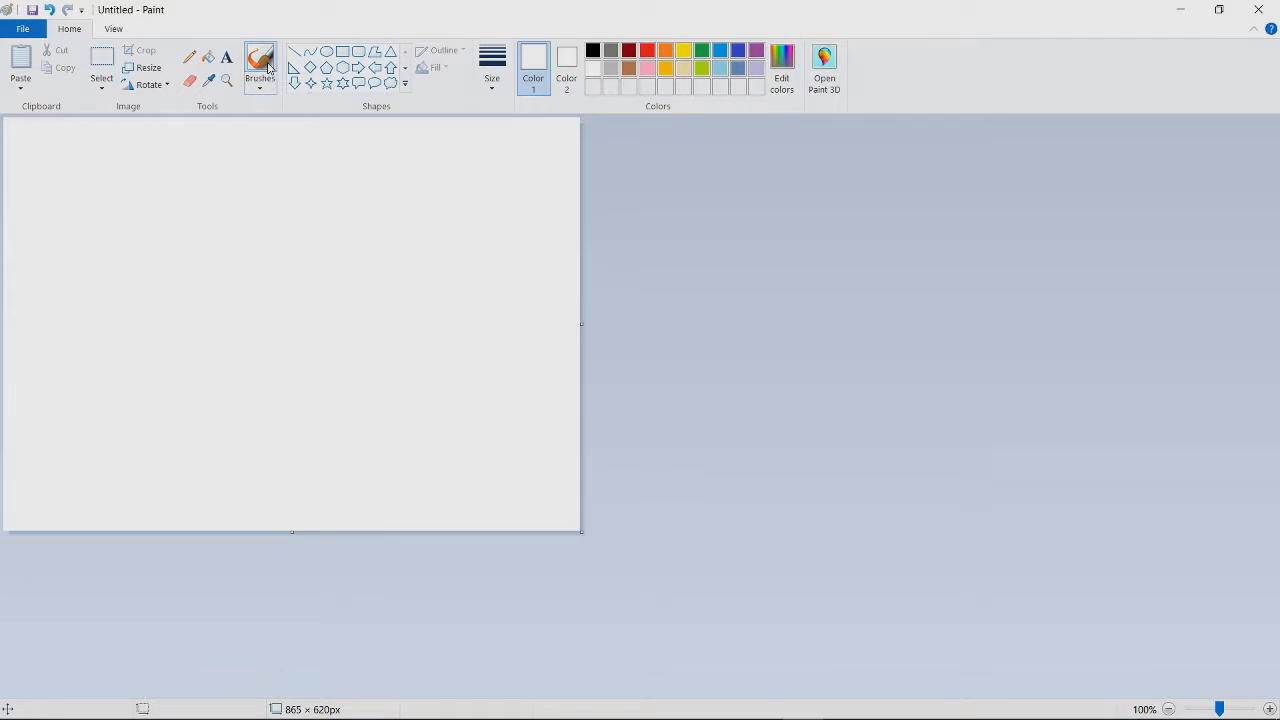
left_click(260, 78)
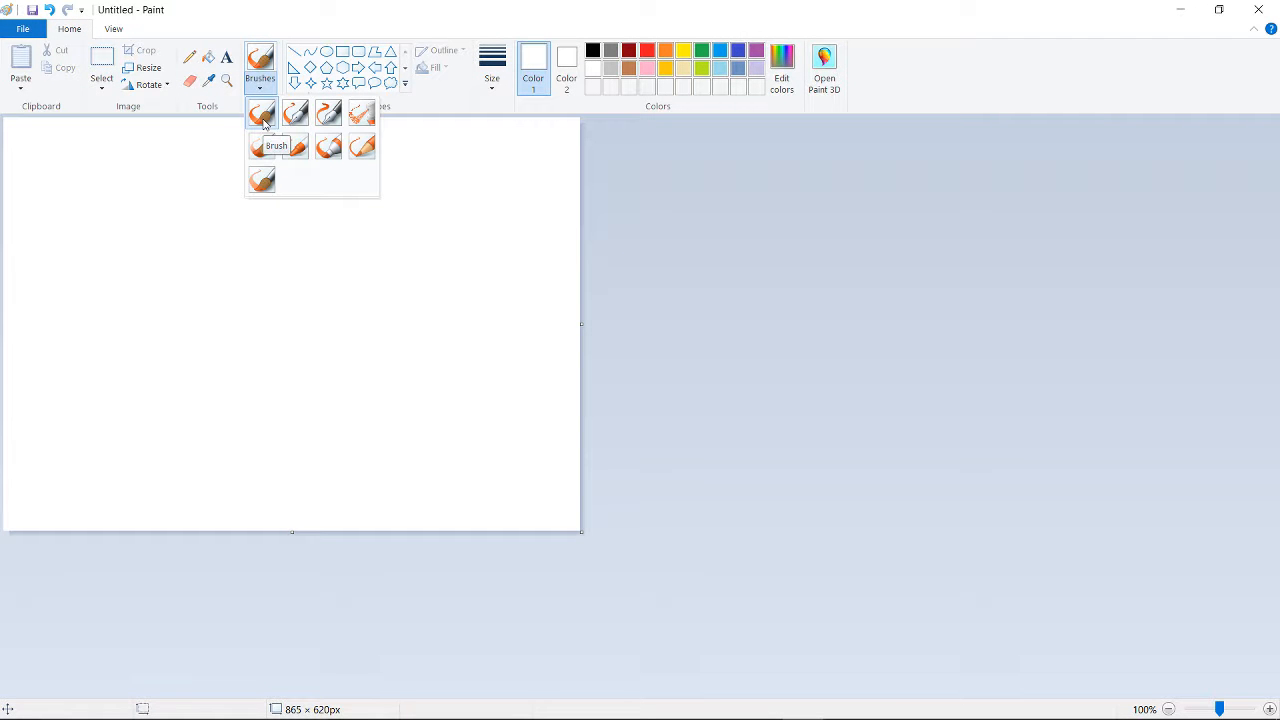
left_click(260, 112)
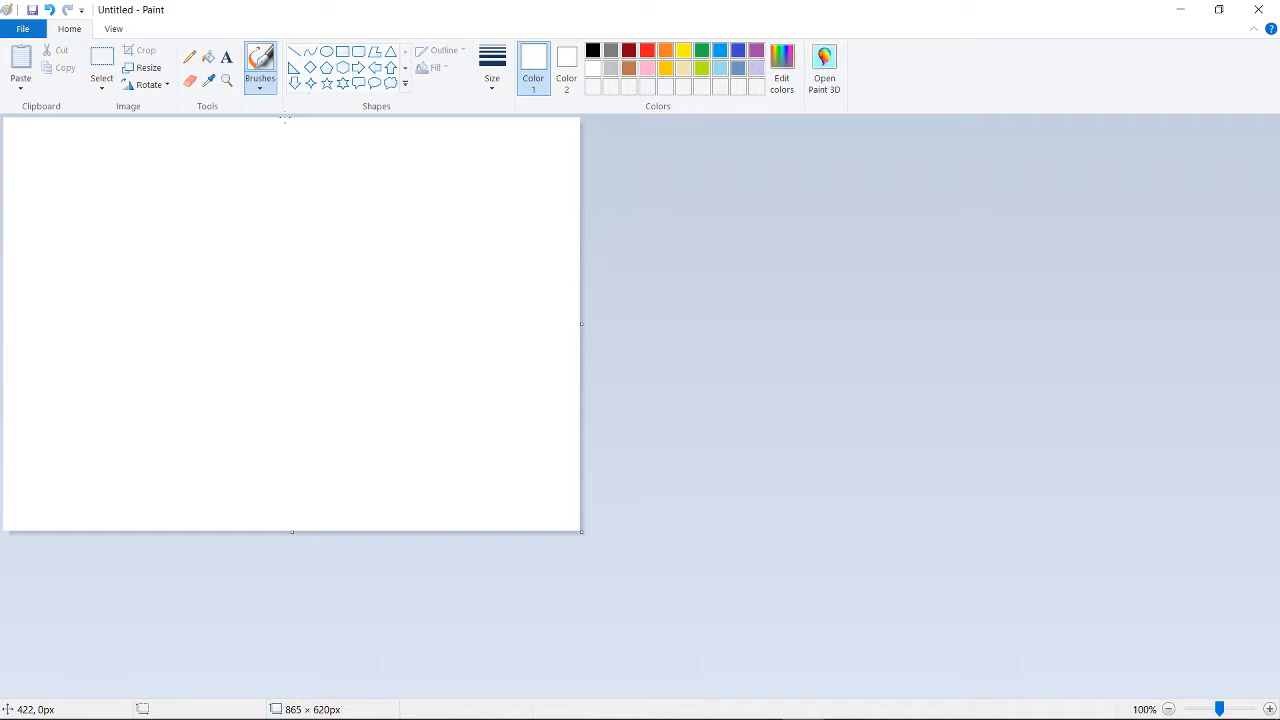
left_click(592, 50)
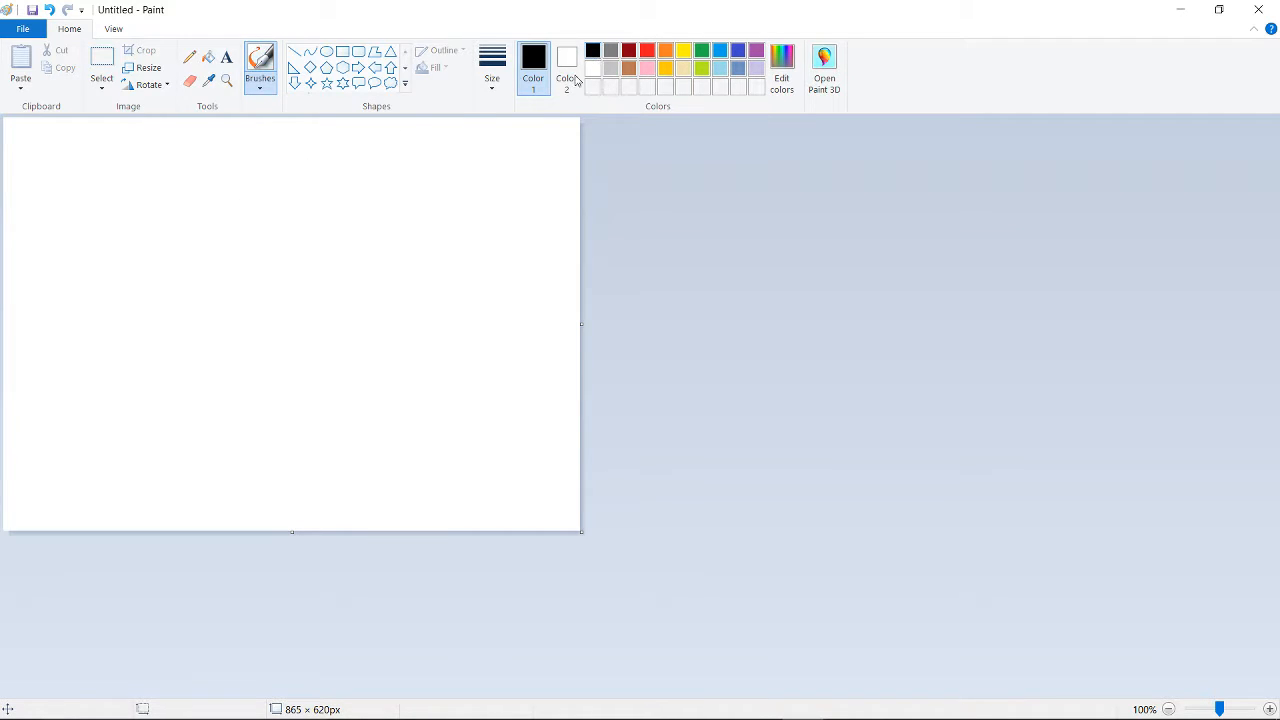
left_click_drag(378, 204, 424, 362)
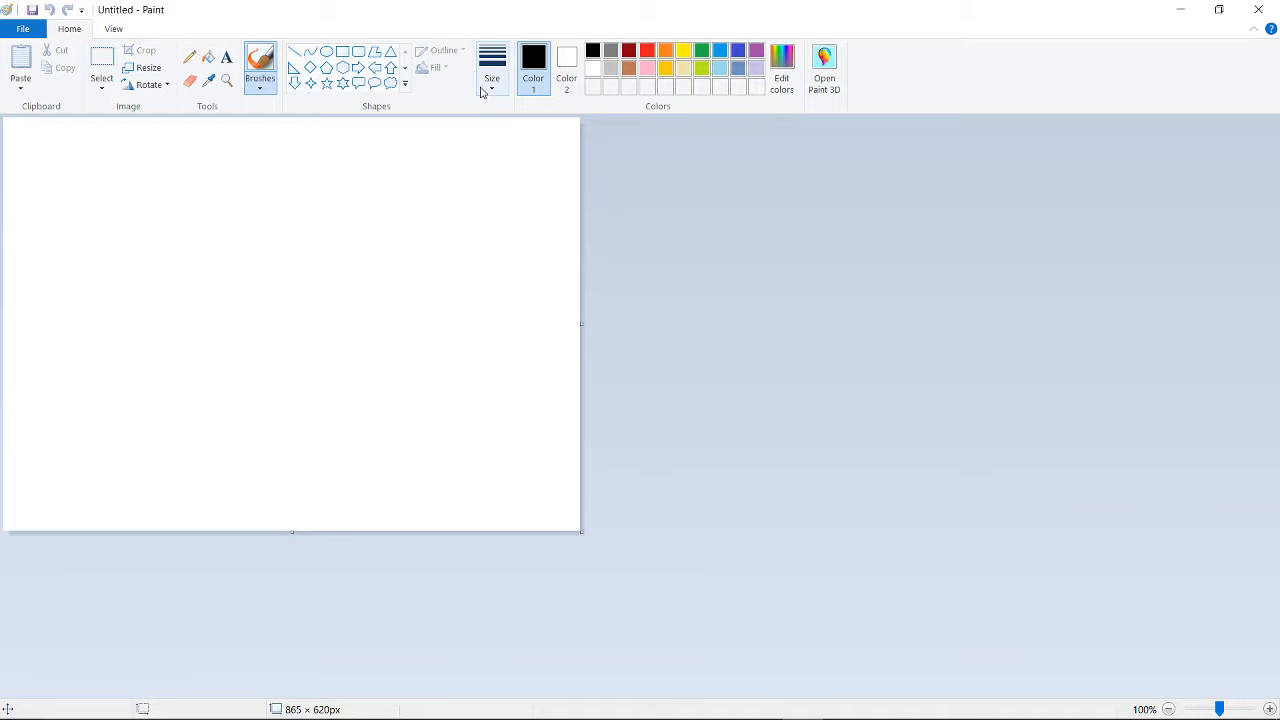
- Choose a brush thickness from the Size list and set Color 1 to indigo
left_click(492, 78)
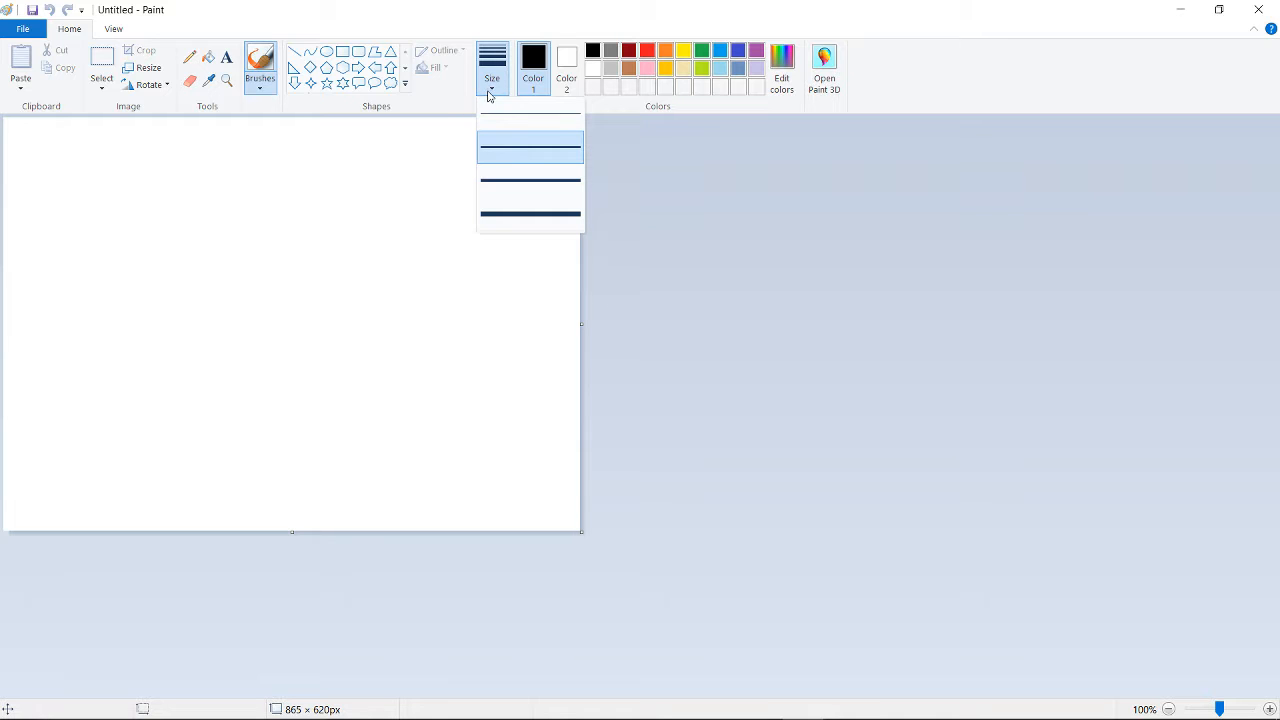
mouse_move(512, 122)
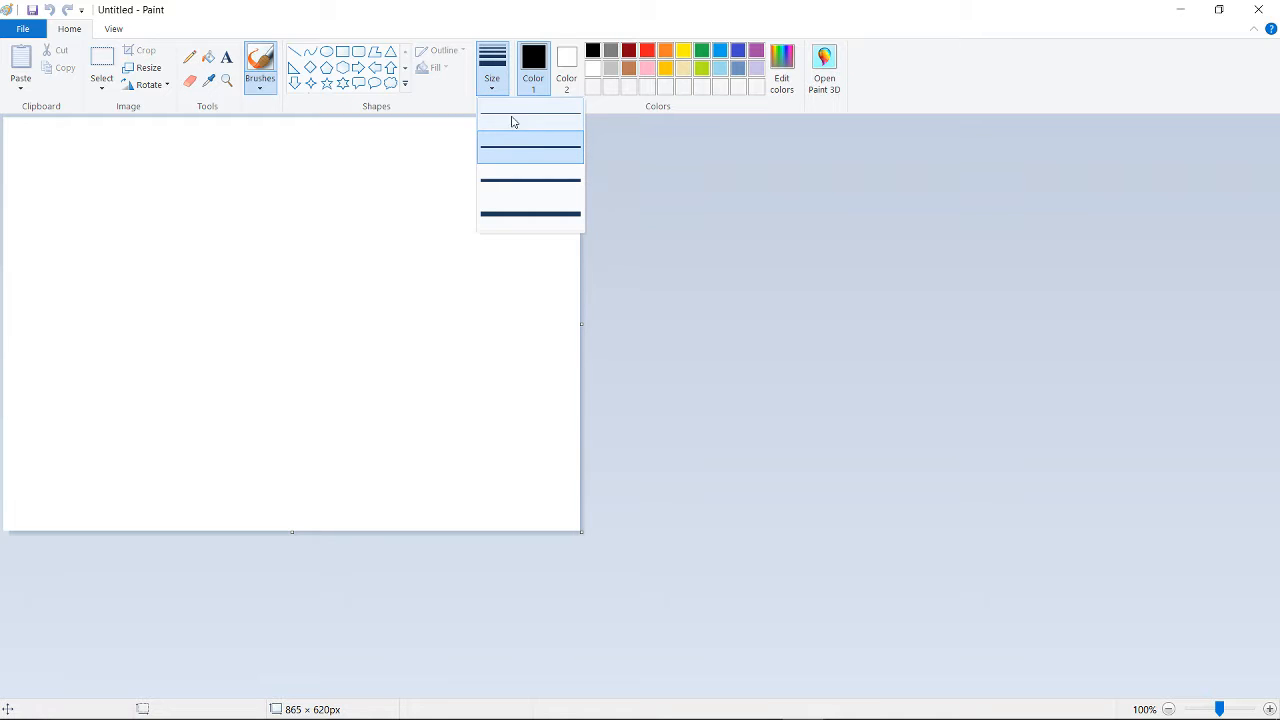
mouse_move(540, 124)
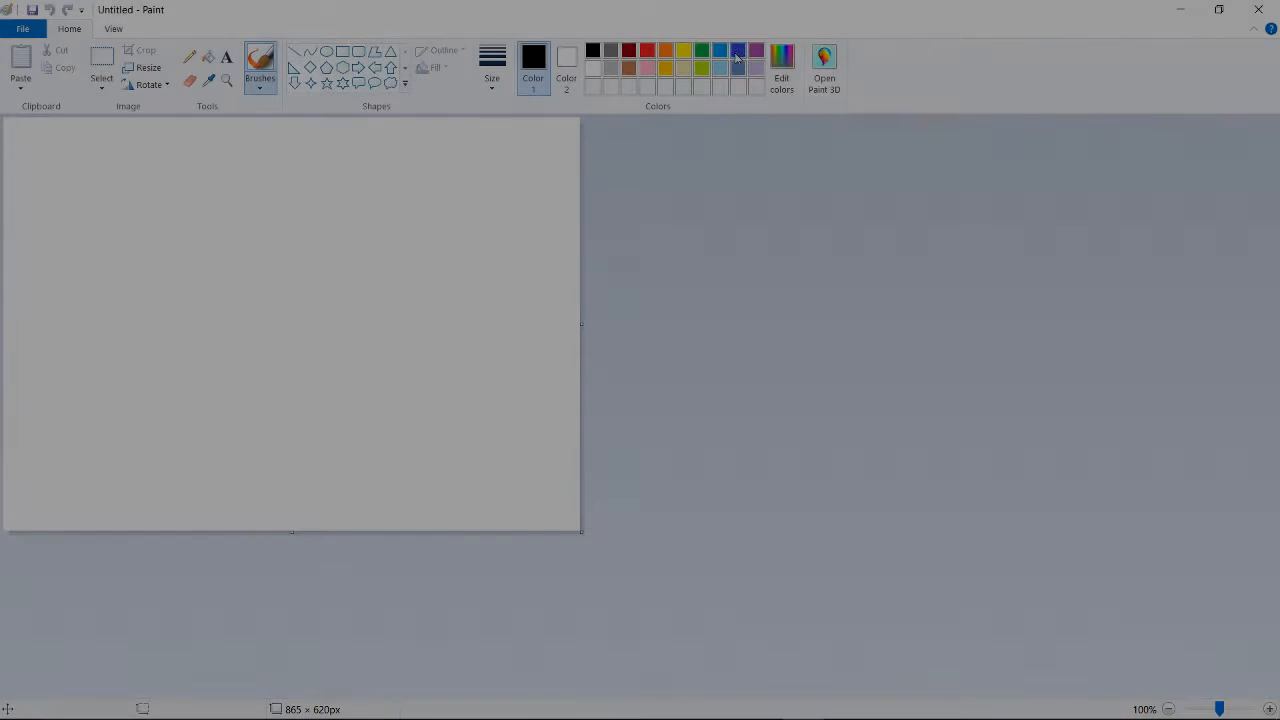
left_click(738, 52)
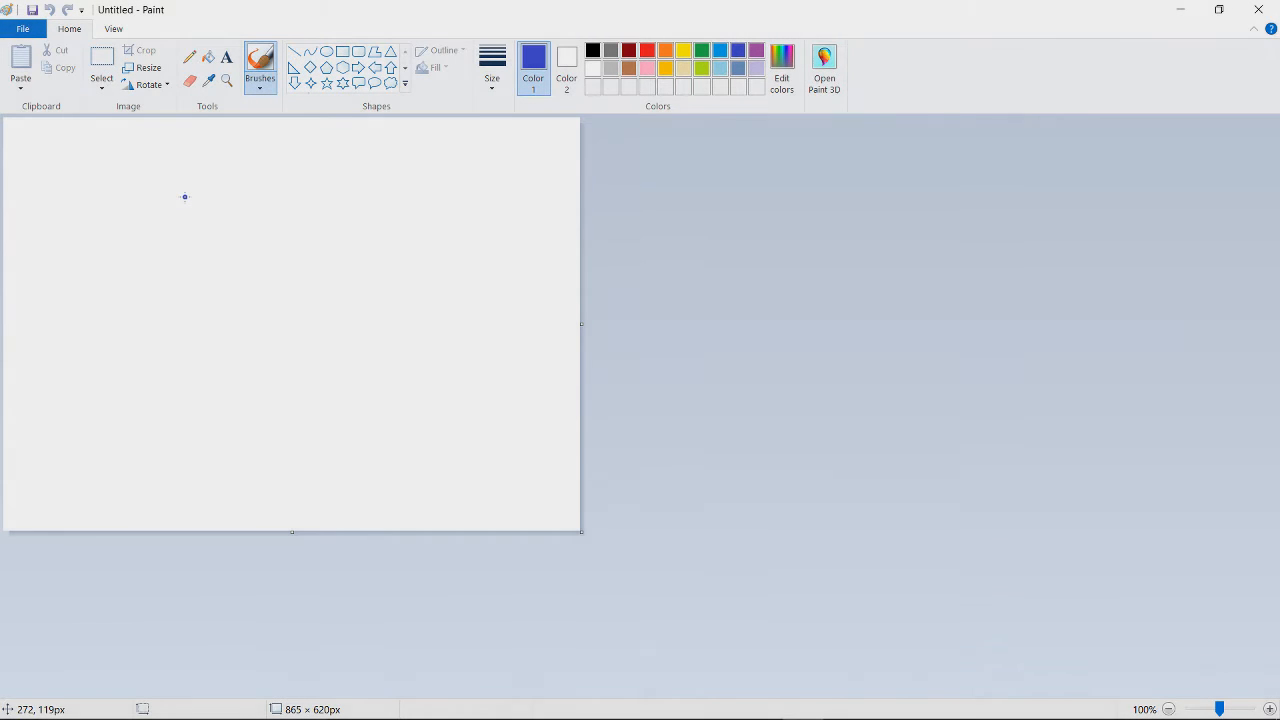
- Brush a wavy S-shaped indigo line from the upper left toward the lower right
left_click_drag(184, 198, 270, 184)
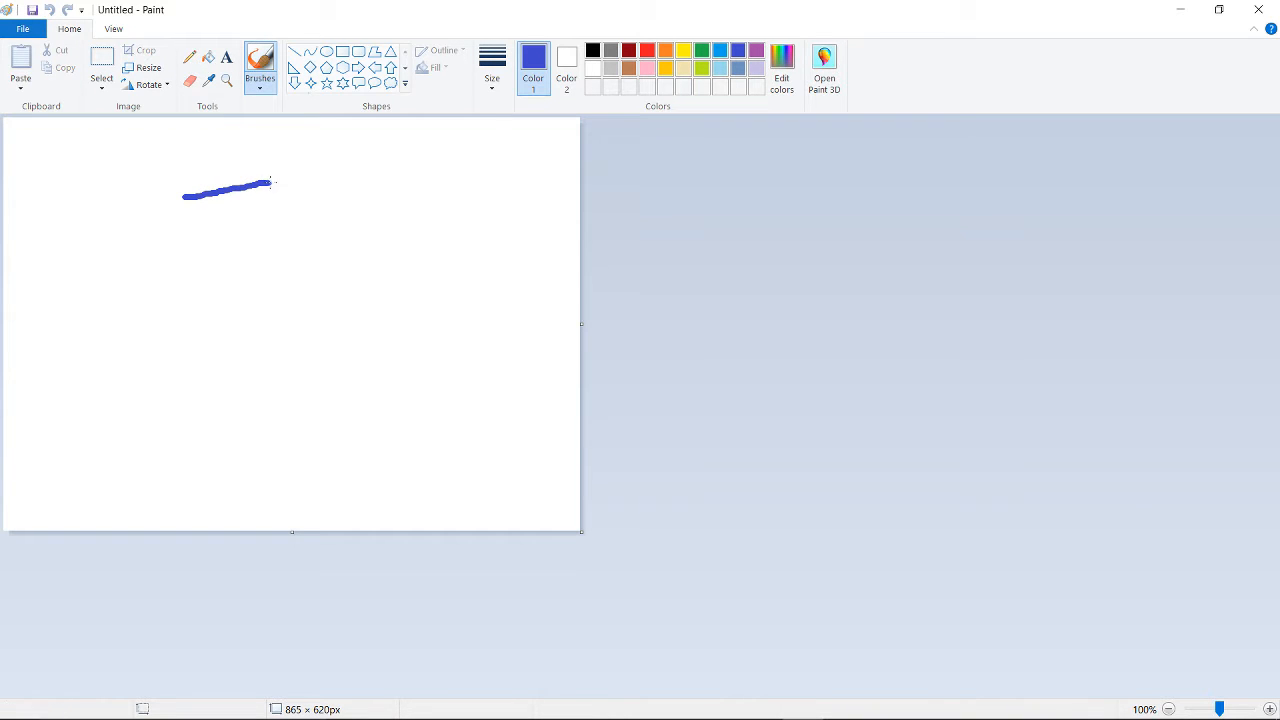
left_click_drag(270, 182, 344, 300)
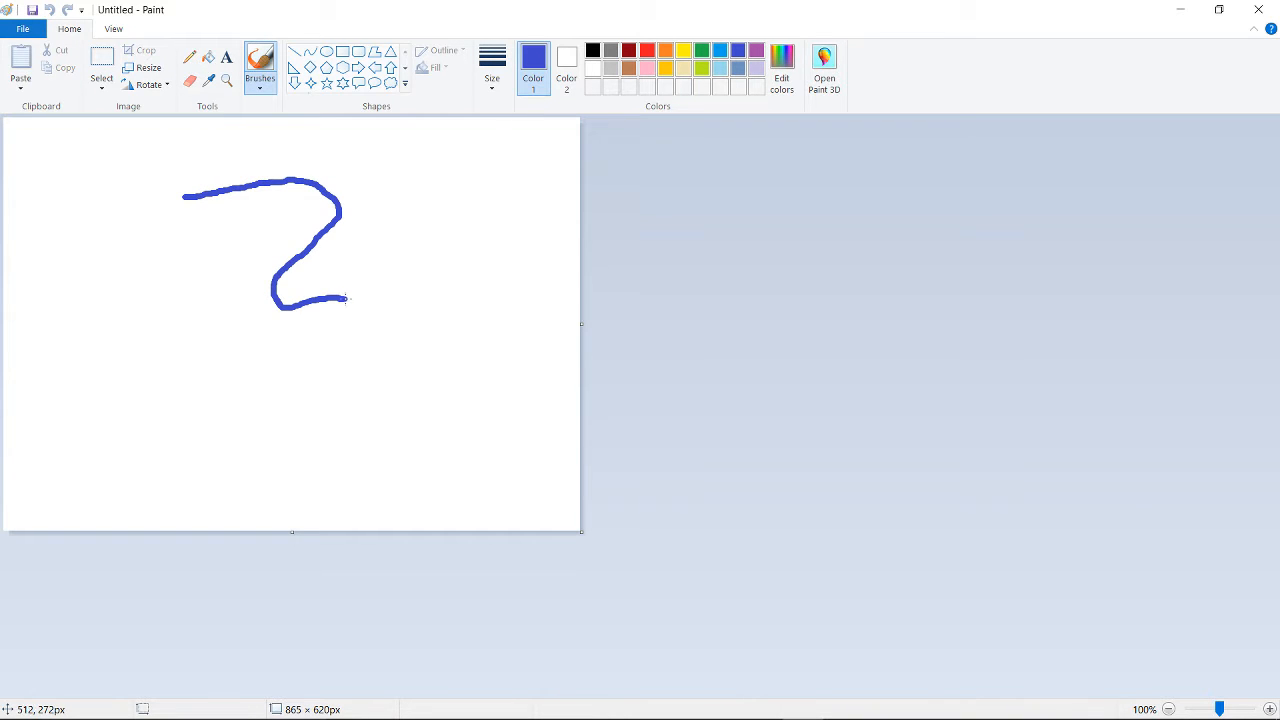
left_click_drag(344, 298, 470, 364)
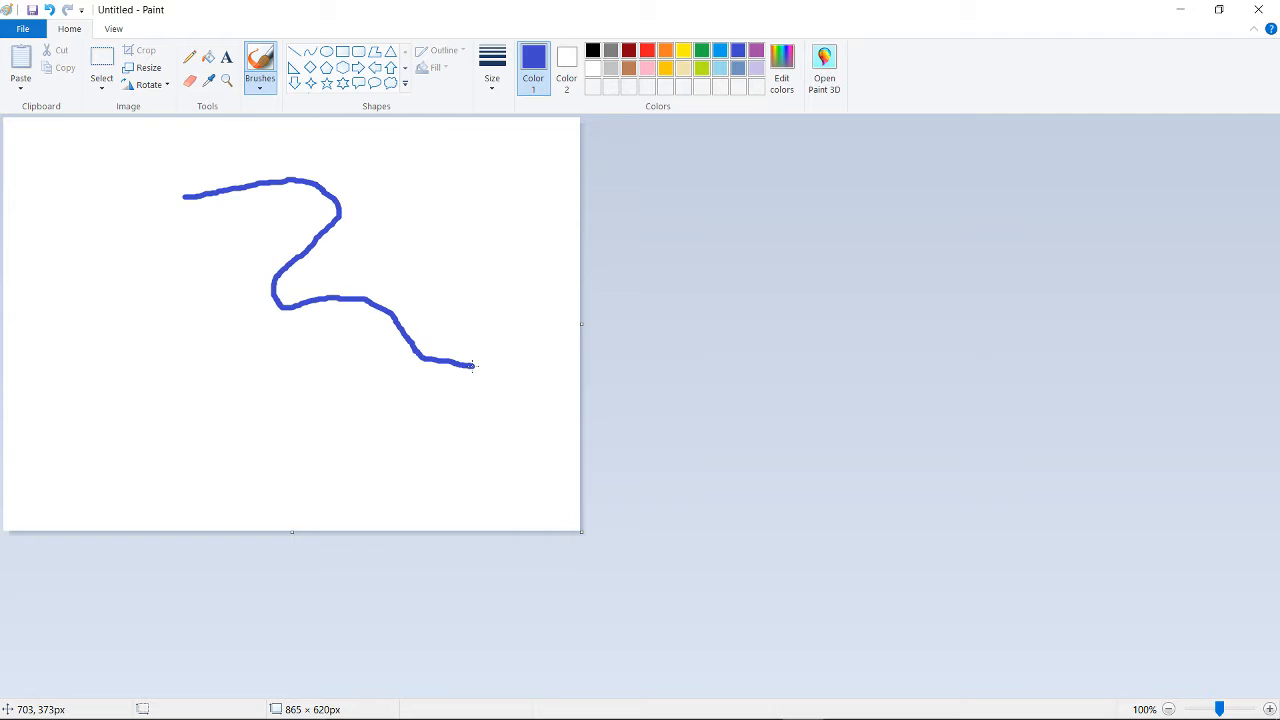